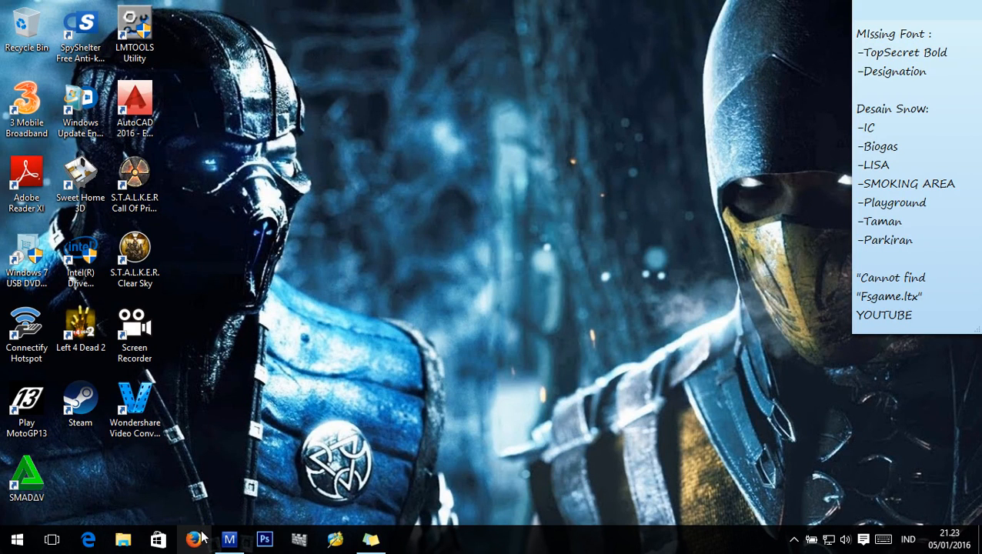
Launch Firefox from the taskbar and see it open on the bing.vc/?r=sct4 redirect page
click(194, 539)
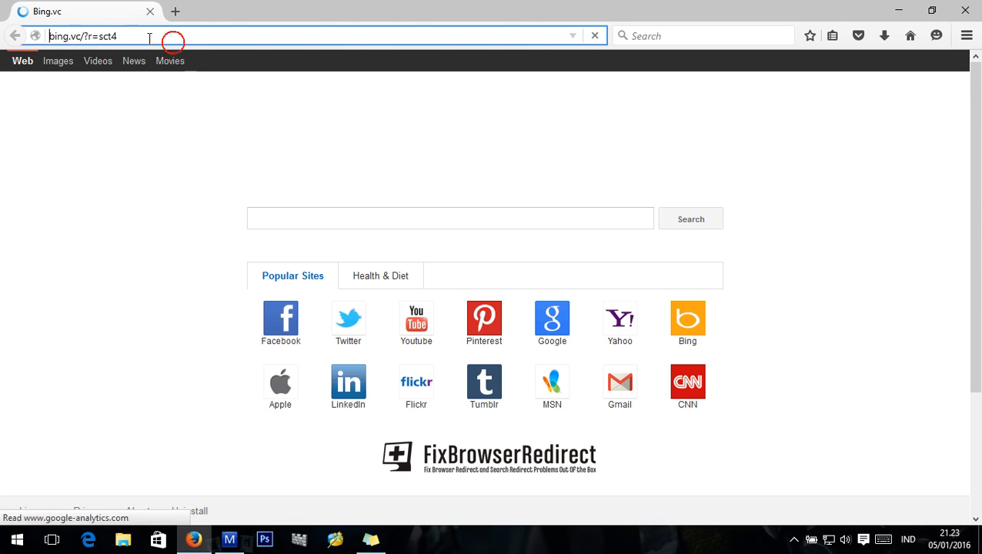
click(449, 219)
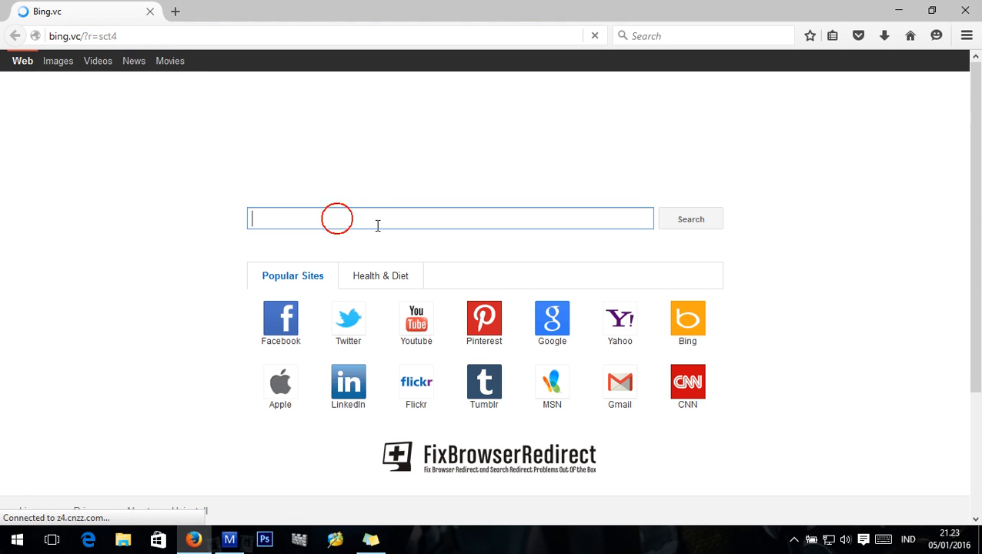
mouse_move(411, 228)
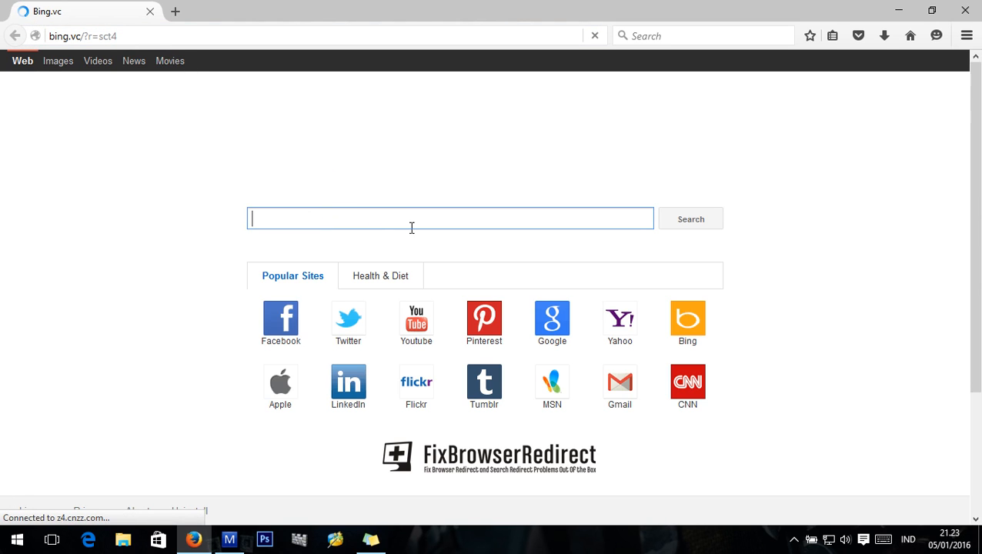
mouse_move(370, 120)
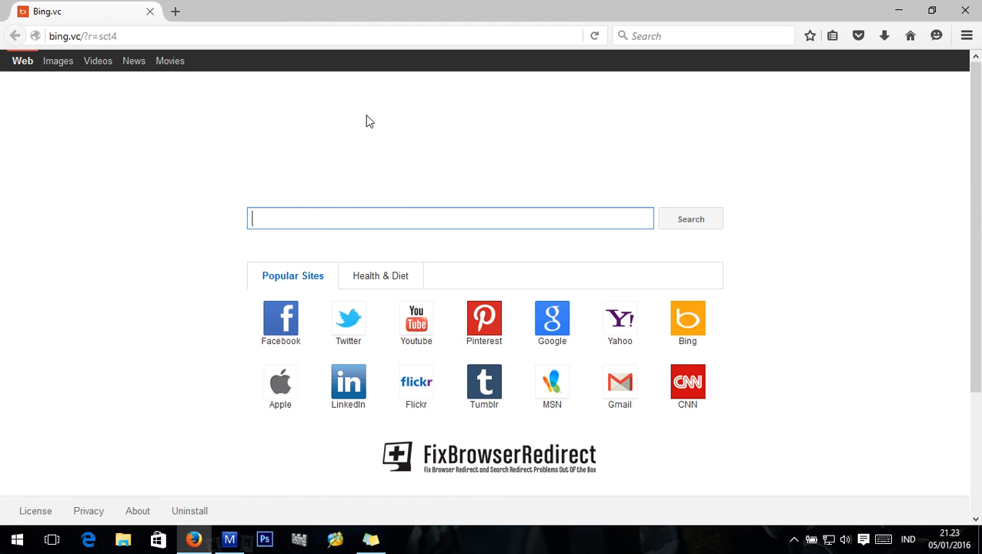
mouse_move(526, 6)
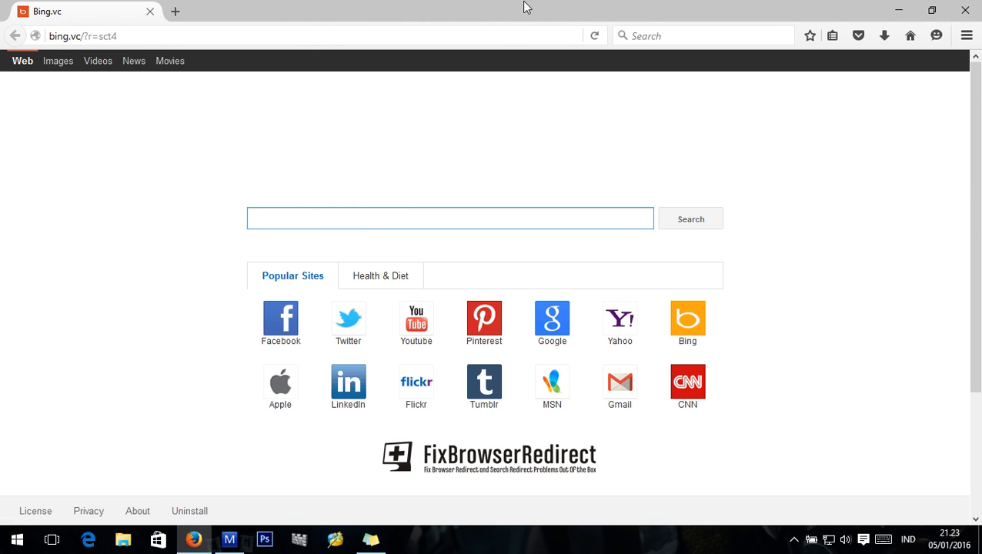
mouse_move(899, 9)
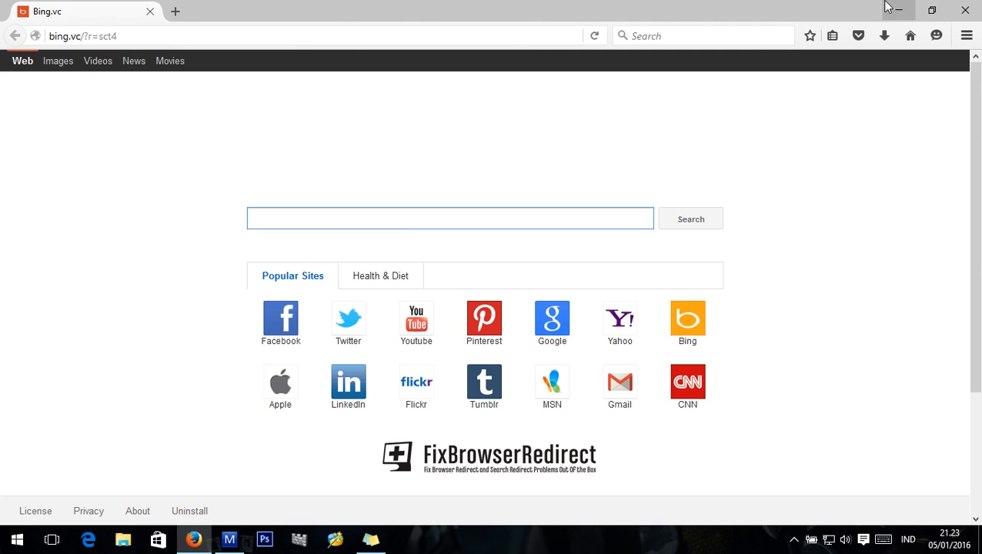
mouse_move(931, 12)
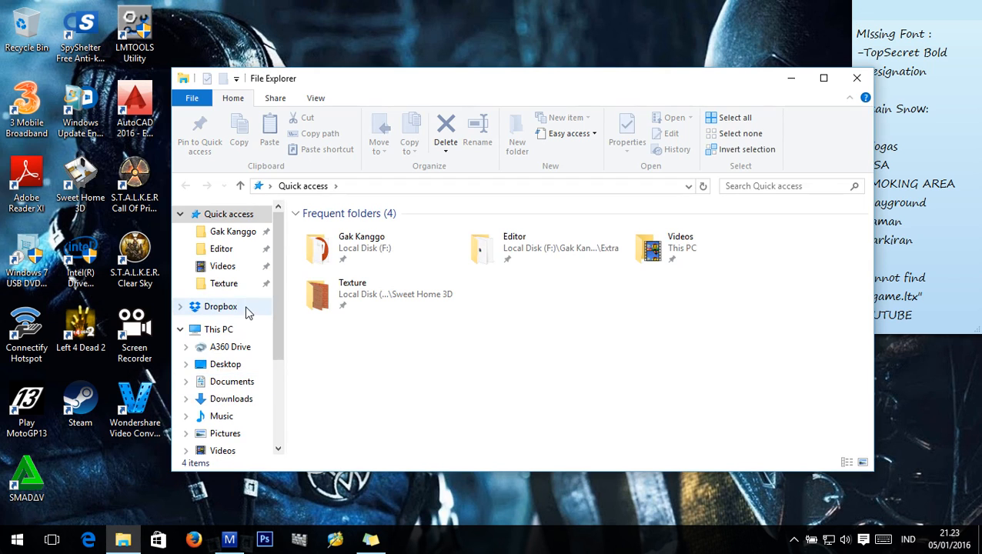
Navigate to C:\Program Files\Mozilla Firefox and bring up the options for firefox.exe
scroll(down, 3)
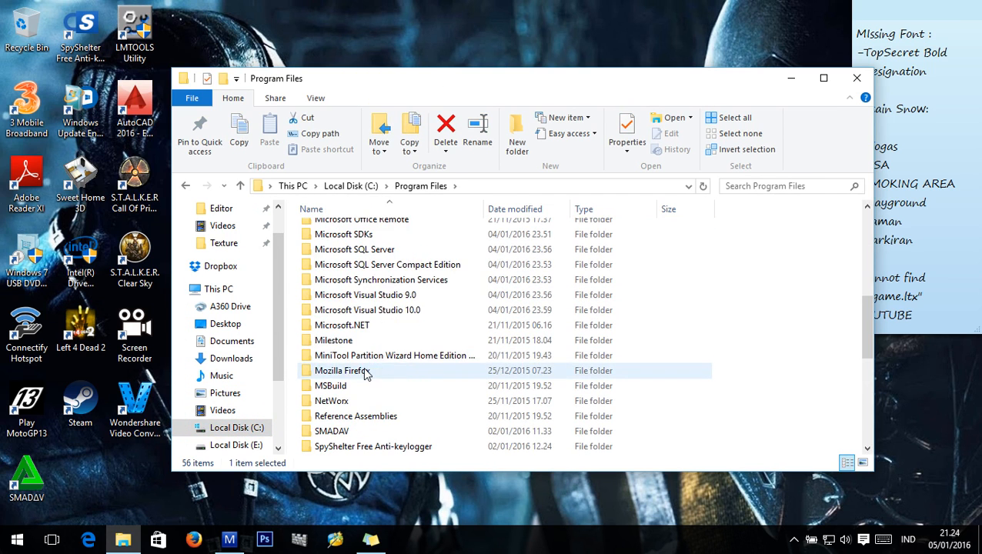
double_click(342, 369)
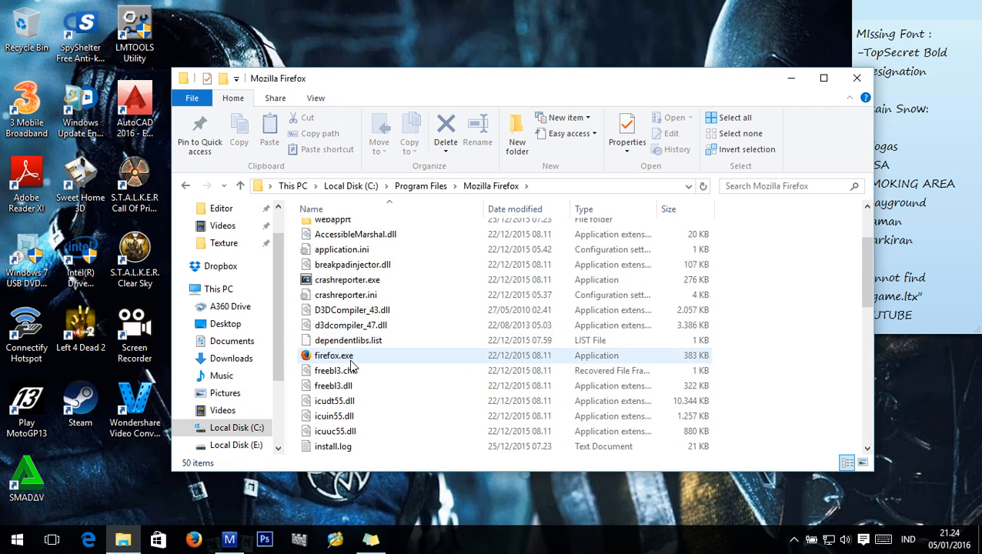
right_click(333, 354)
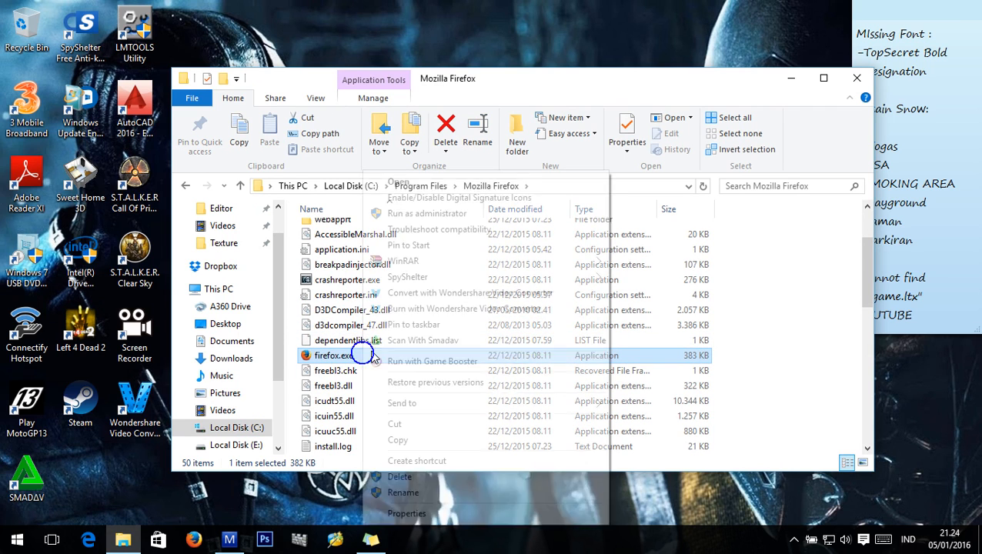
View firefox.exe's Properties, checking the Compatibility and General details
click(406, 514)
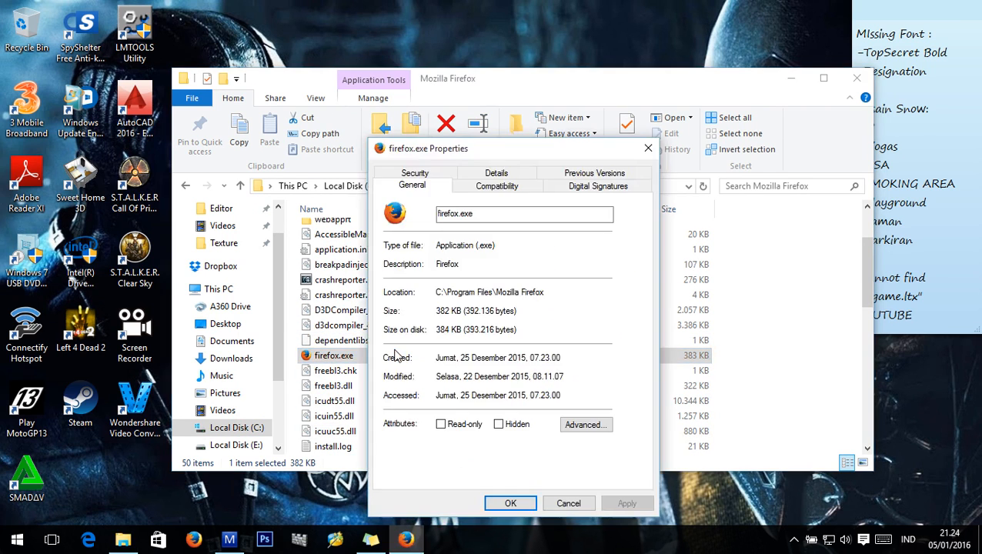
mouse_move(427, 275)
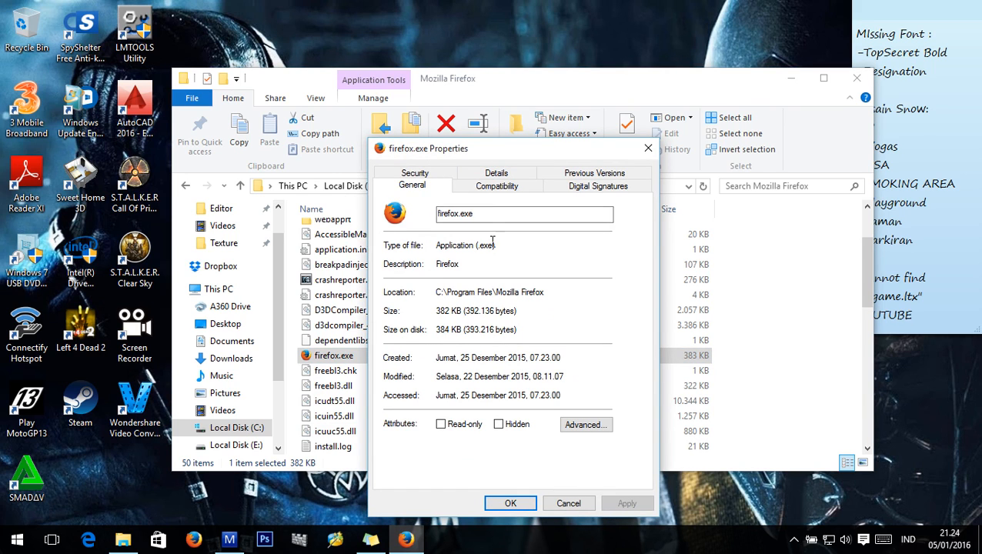
click(498, 184)
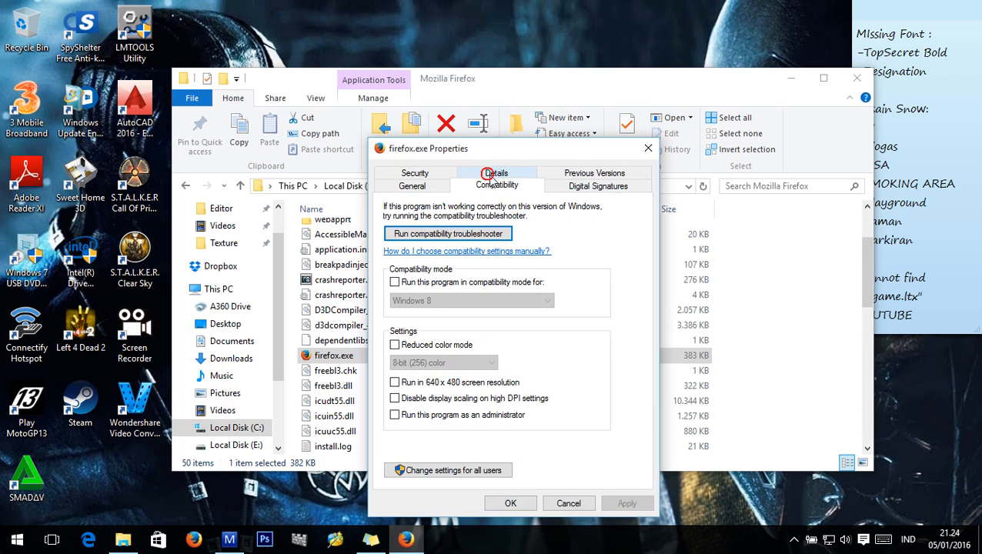
click(412, 185)
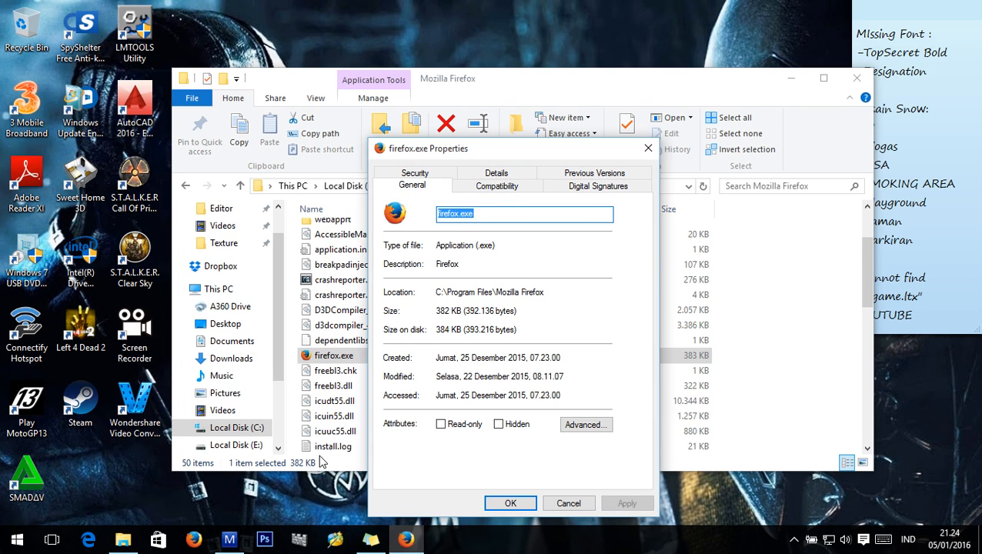
mouse_move(194, 539)
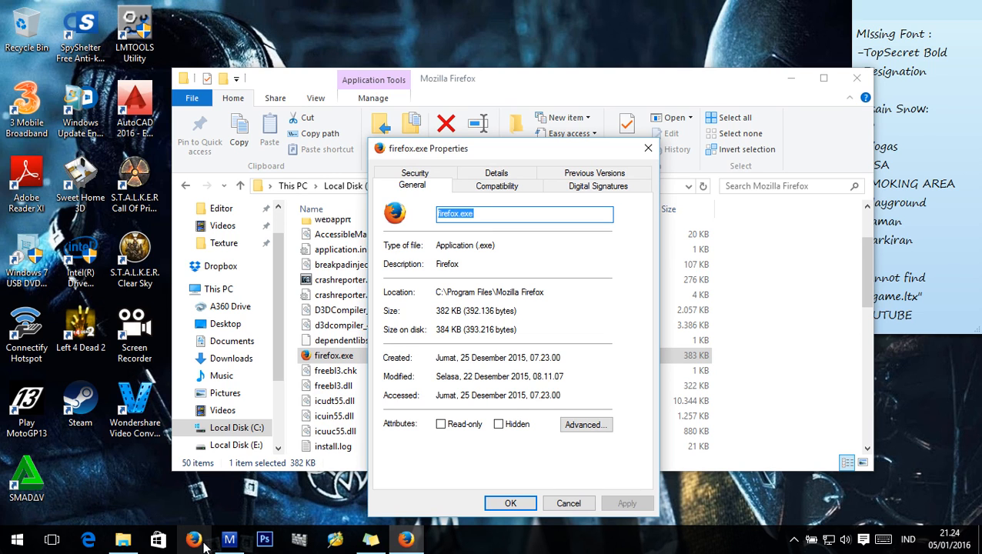
right_click(194, 539)
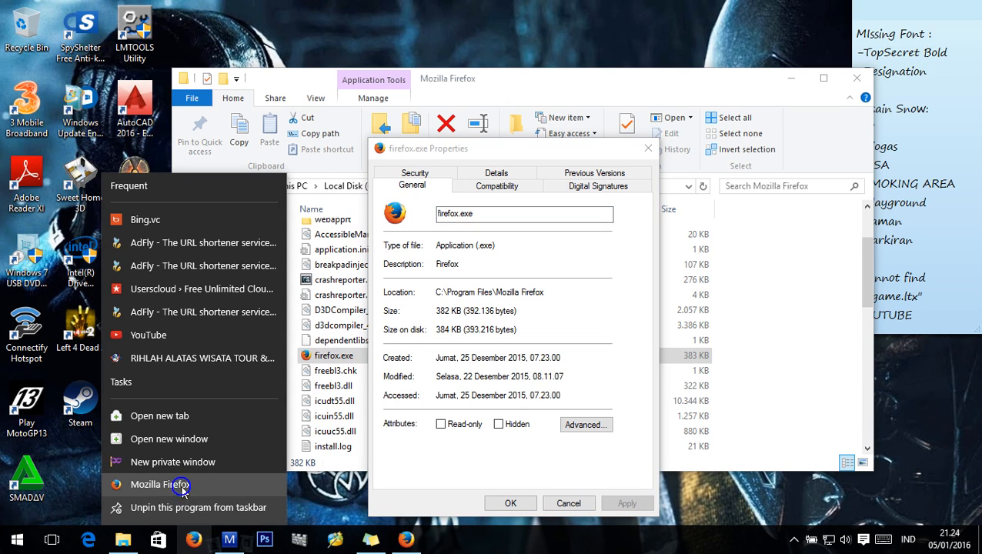
click(157, 483)
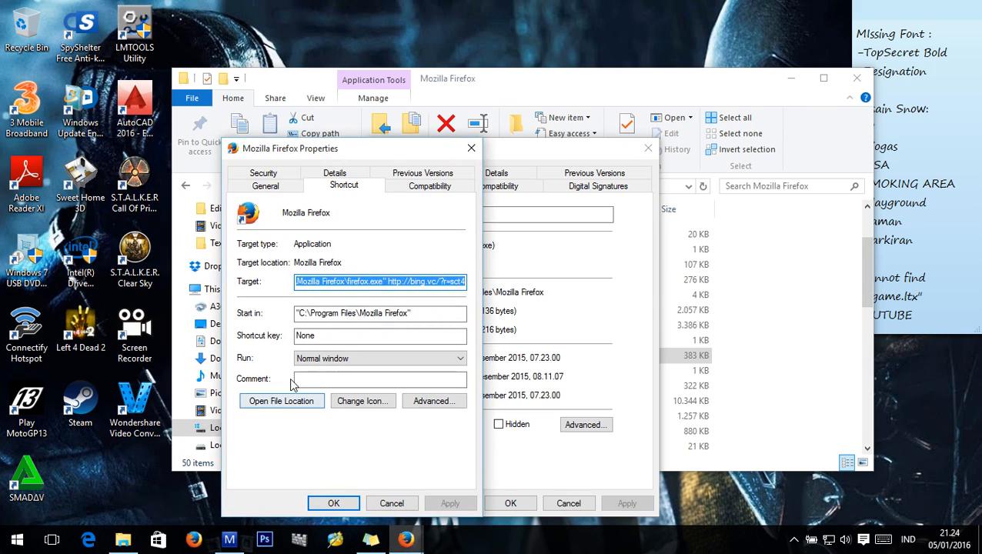
click(387, 280)
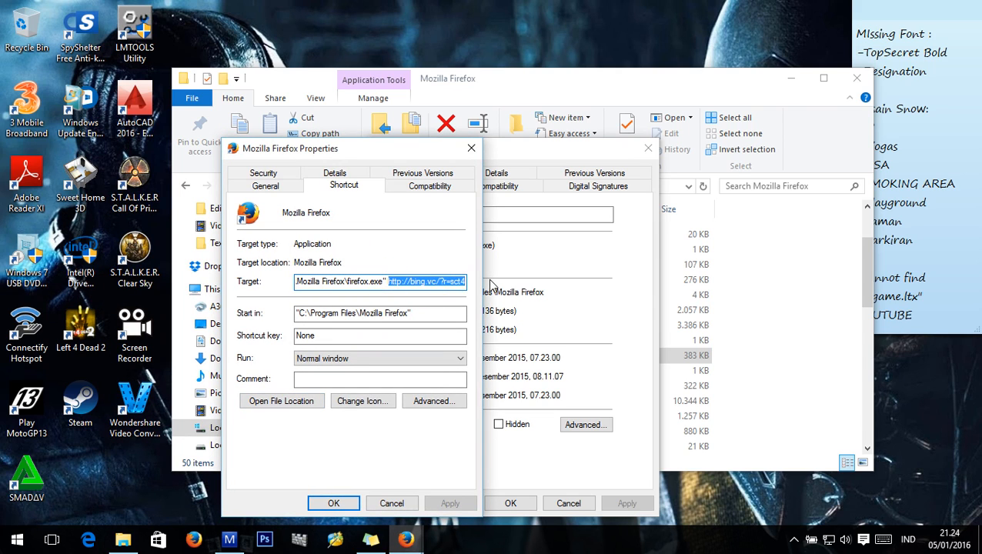
key(Delete)
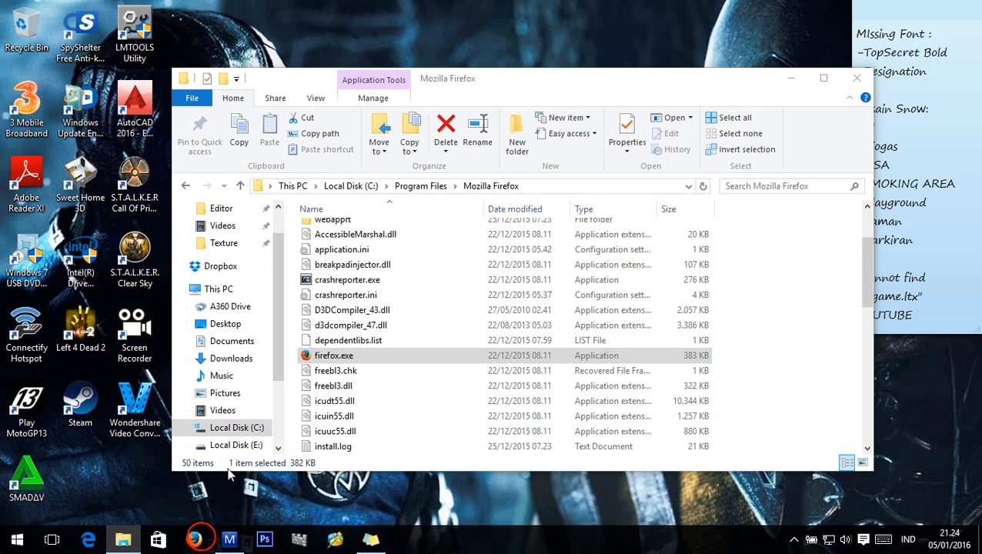
Relaunch Firefox and confirm it loads the Mozilla Firefox Start Page
double_click(334, 354)
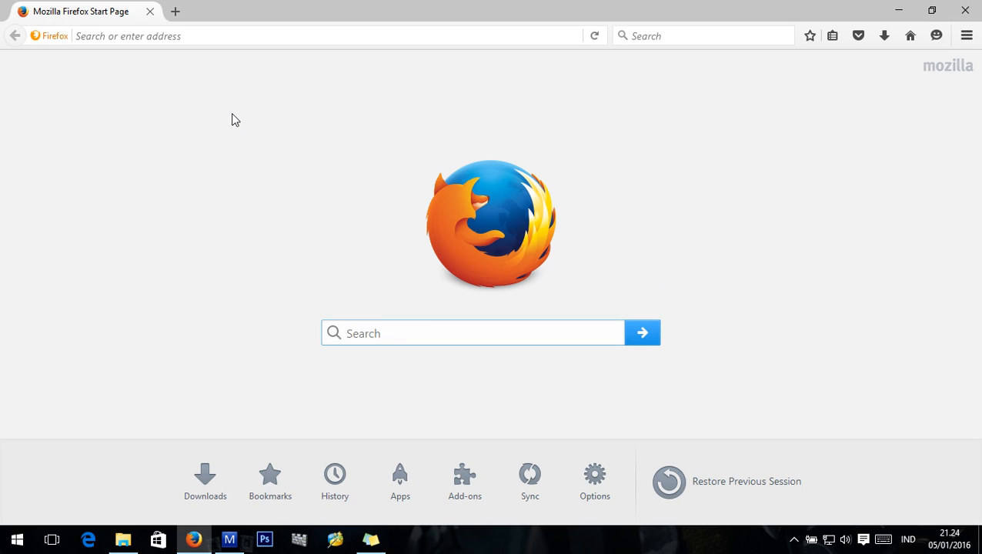
click(471, 333)
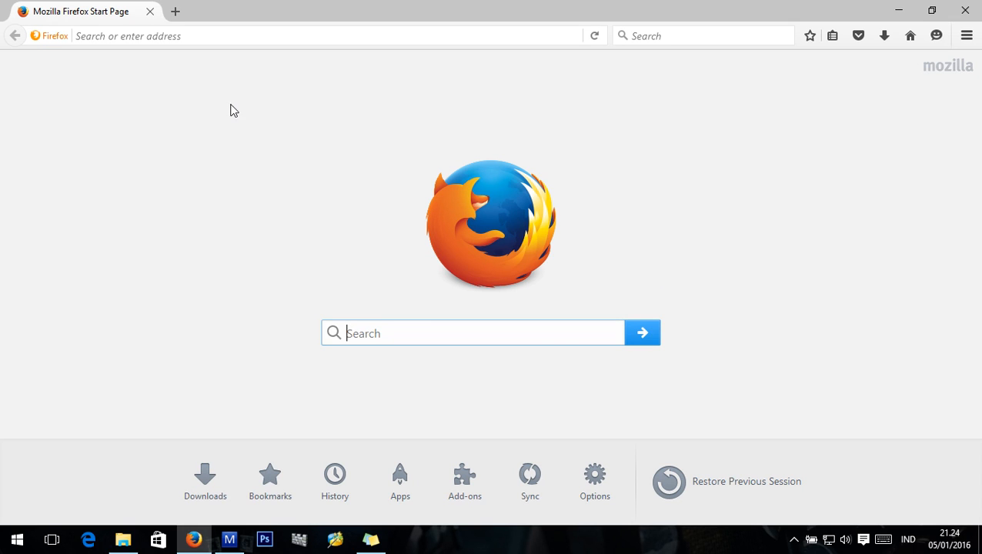
mouse_move(370, 92)
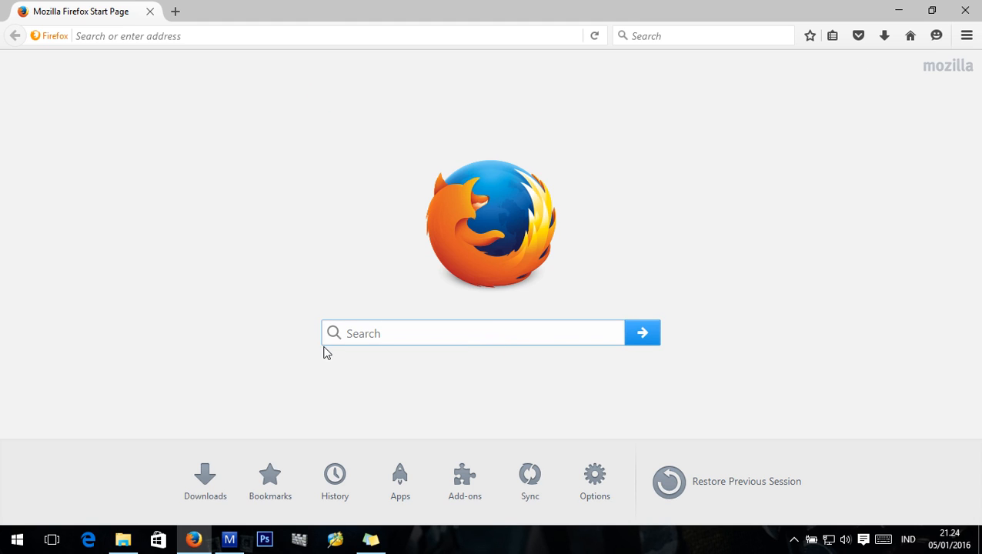
click(471, 332)
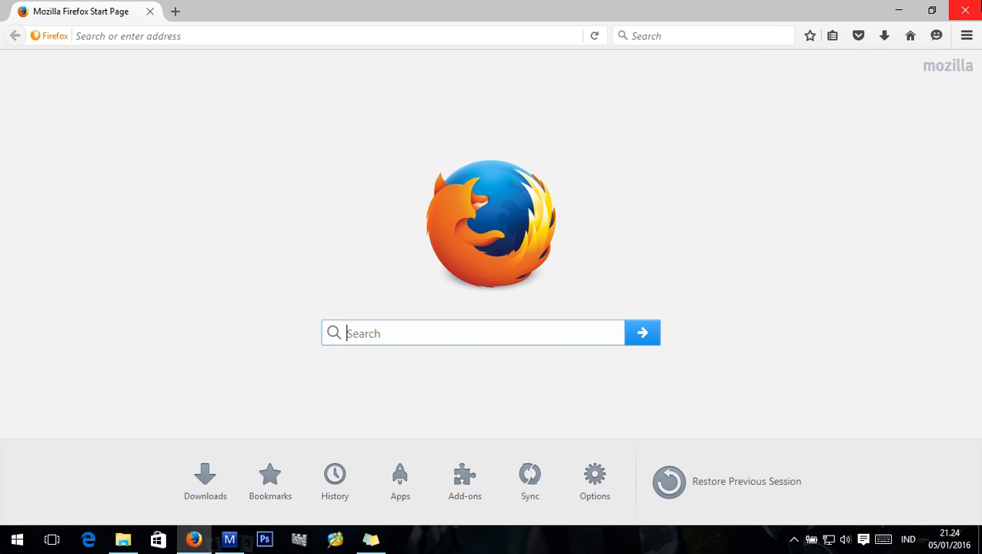